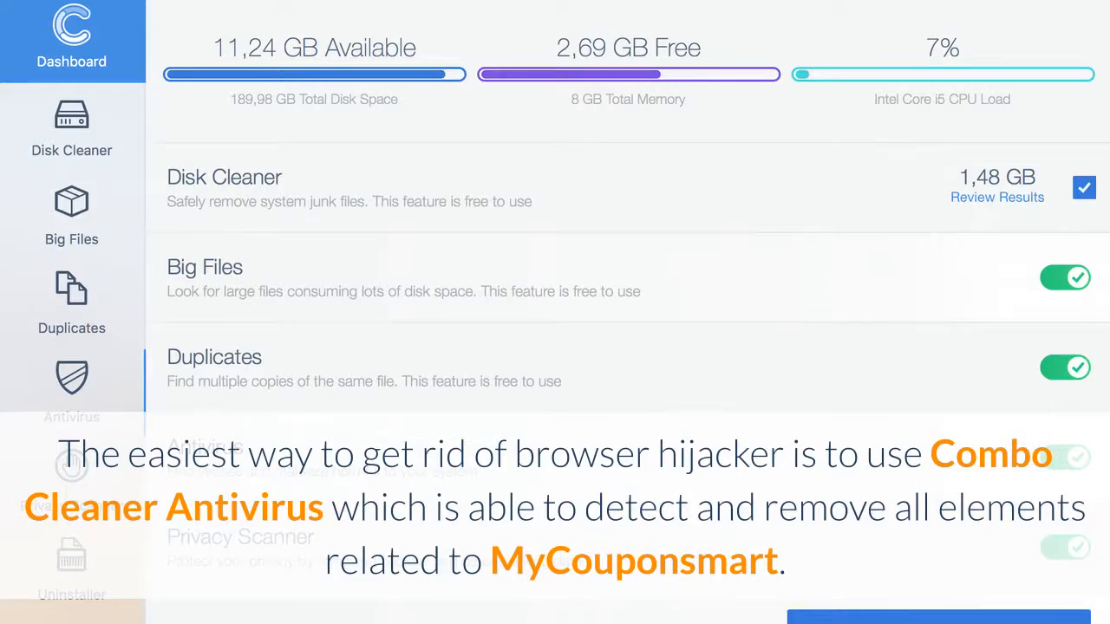
- Quit Combo Cleaner, leaving its icon on the desktop ready to relaunch
click(73, 385)
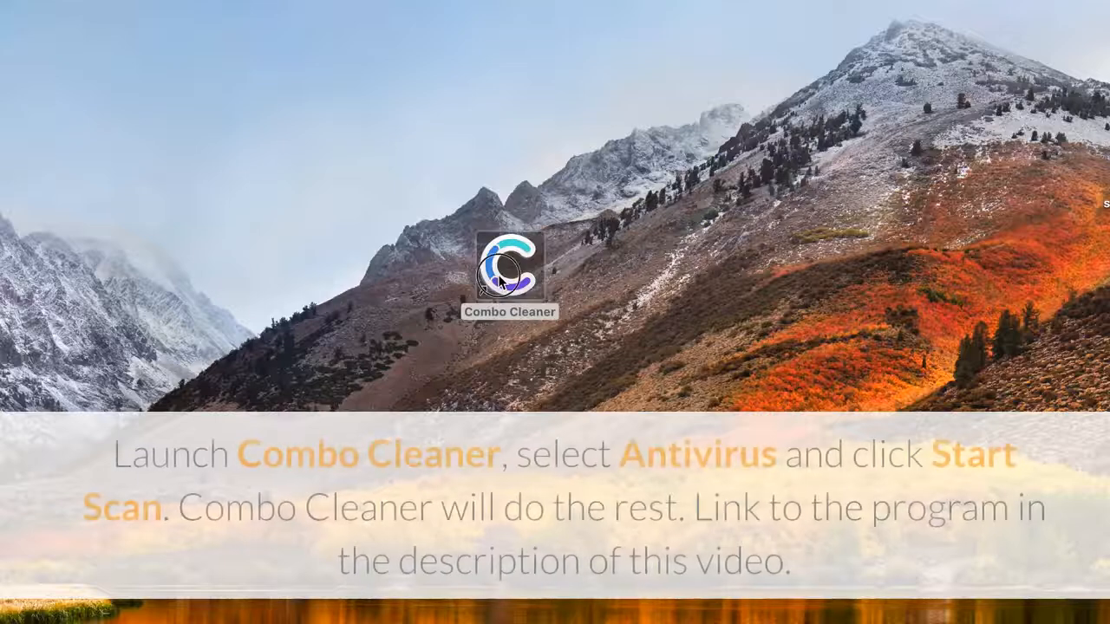
- Relaunch Combo Cleaner and start a Full Scan from the Antivirus section
double_click(508, 269)
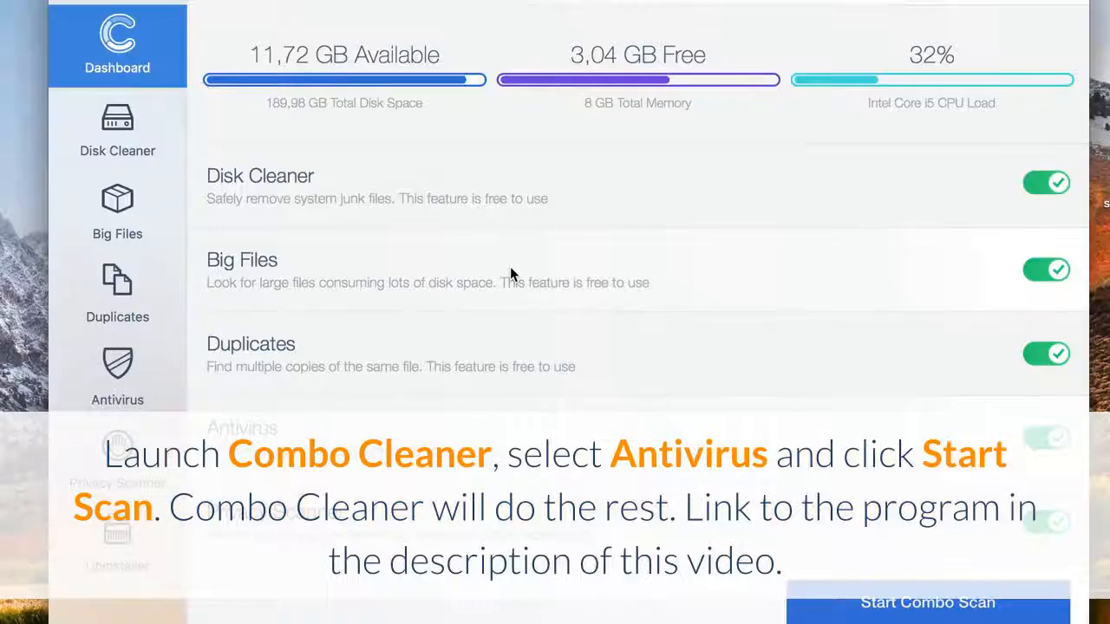
click(118, 375)
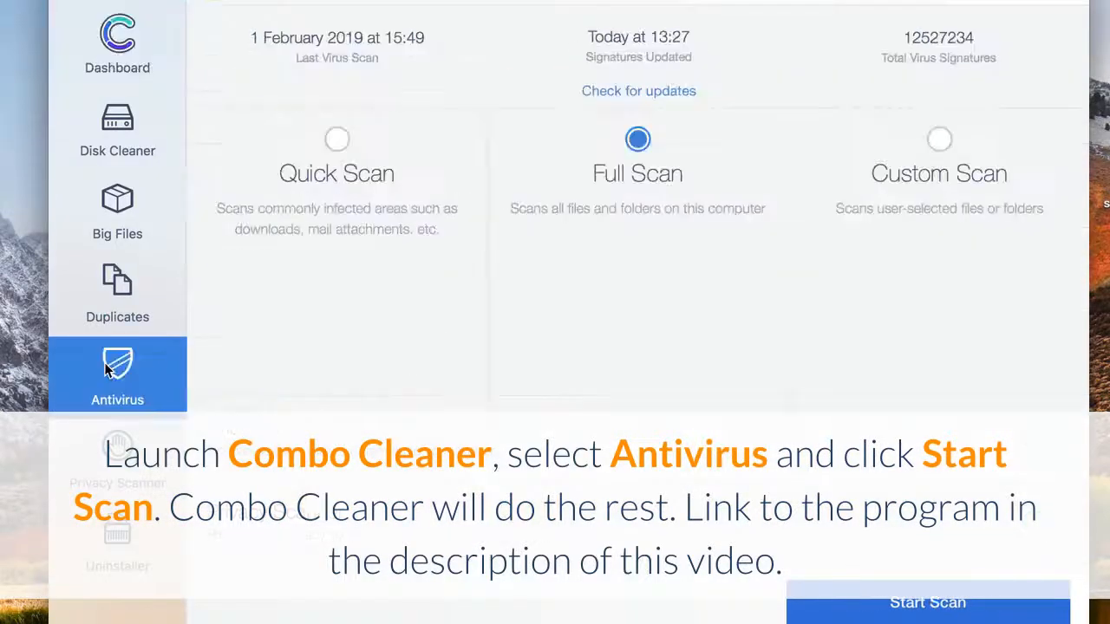
click(926, 604)
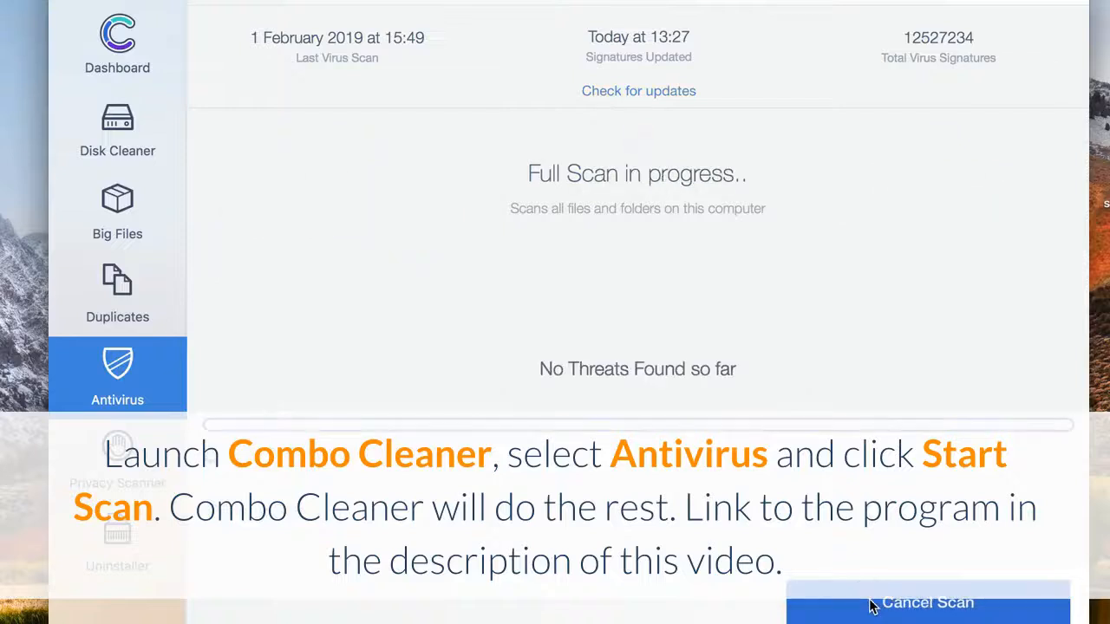
mouse_move(1054, 338)
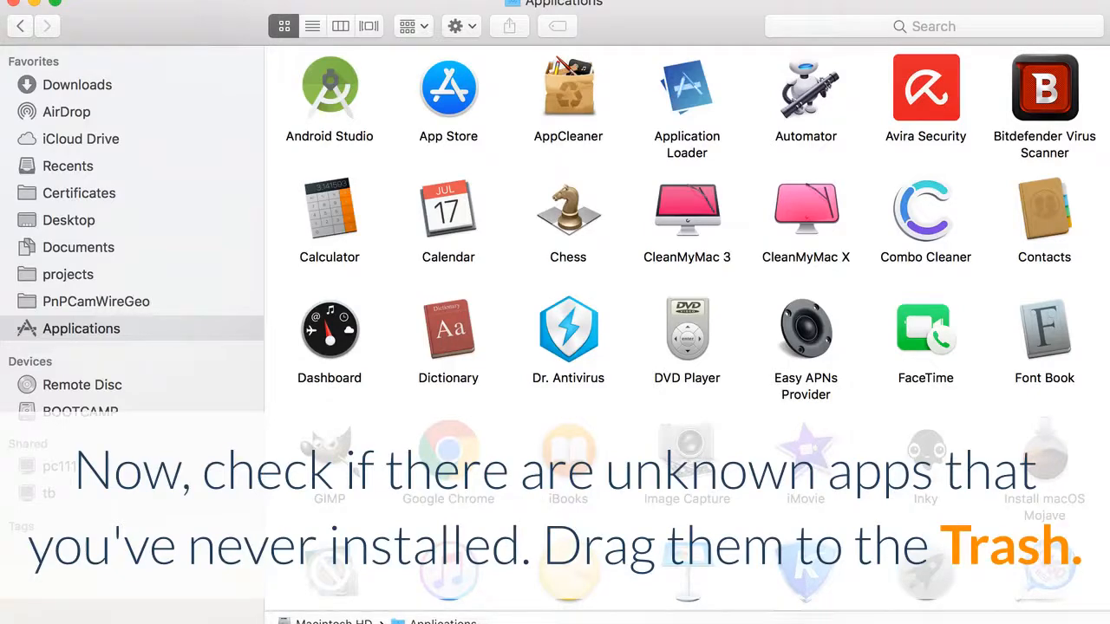
- Reach the Profiles pane via Apple menu > System Preferences and remove the unsigned AdminPrefs profile
click(45, 17)
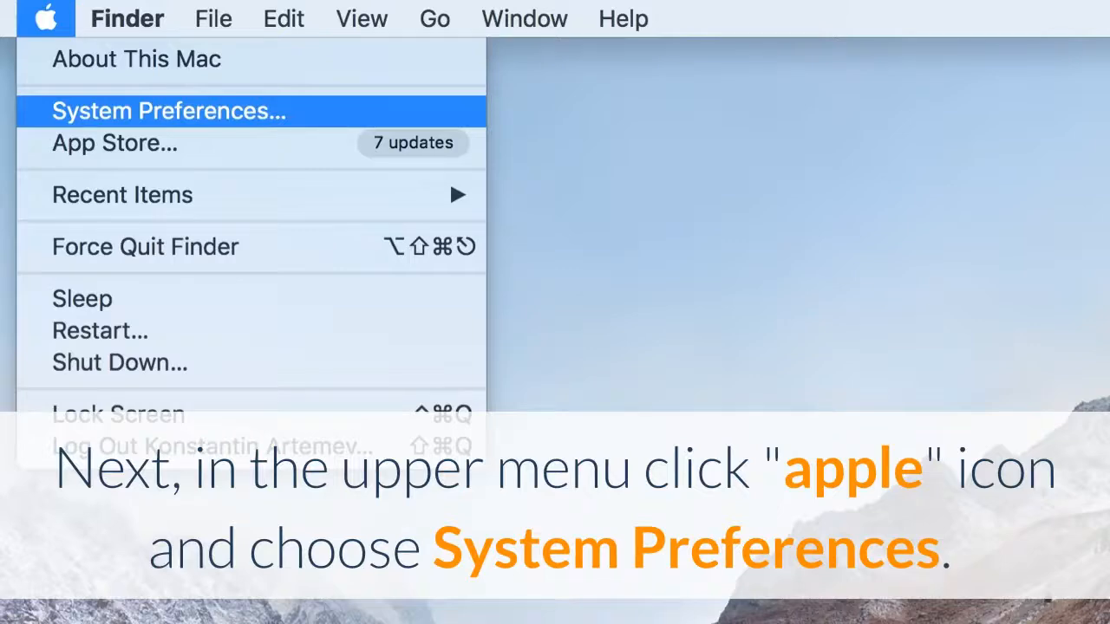
click(170, 111)
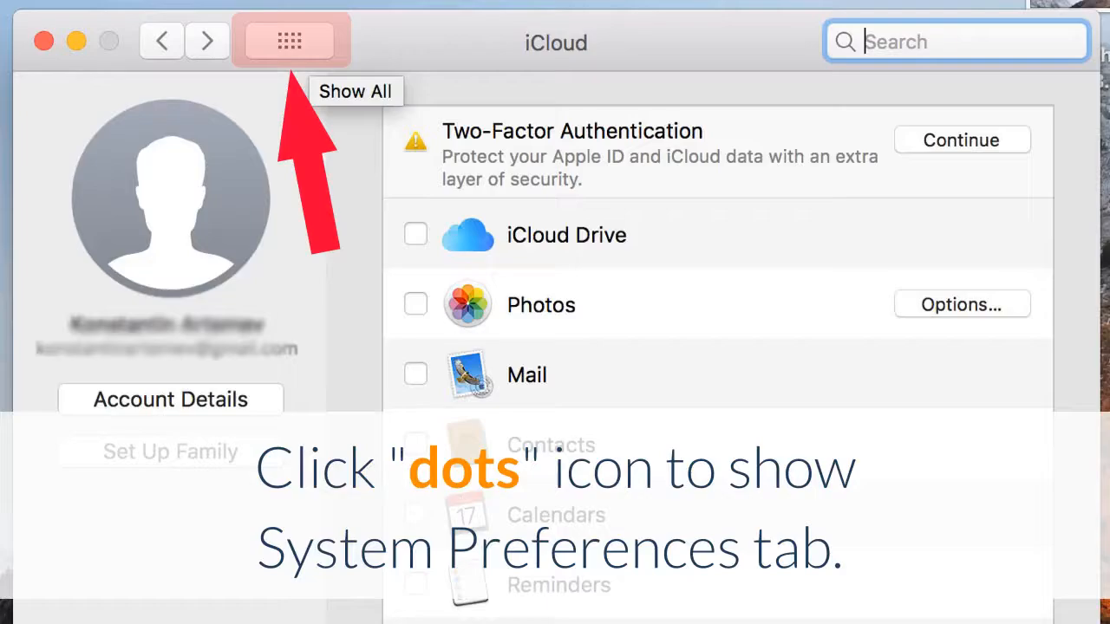
click(292, 42)
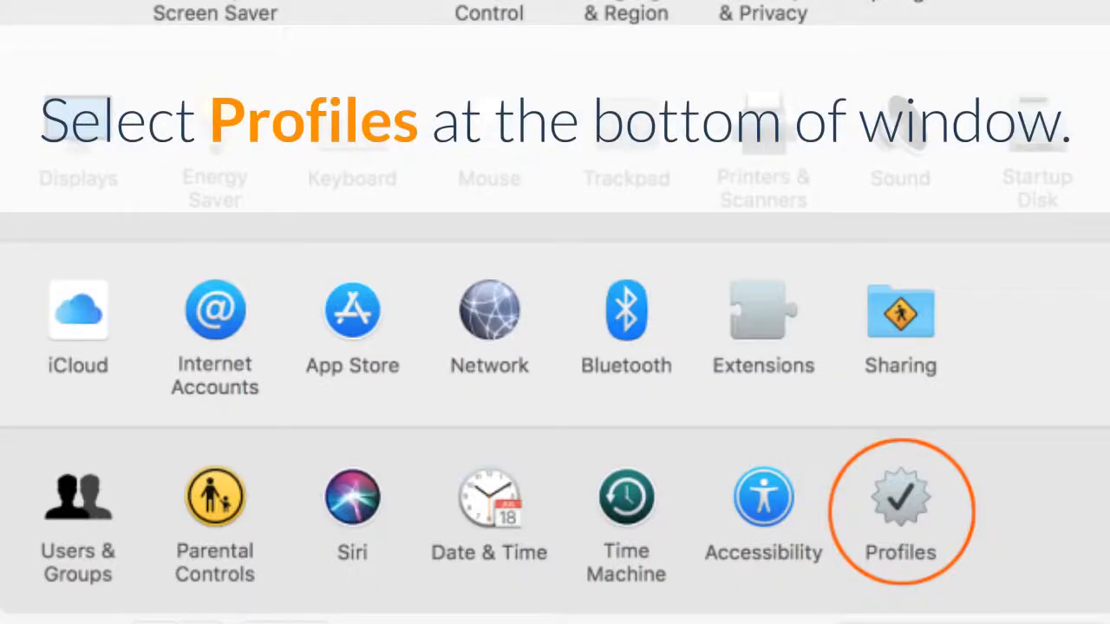
click(900, 499)
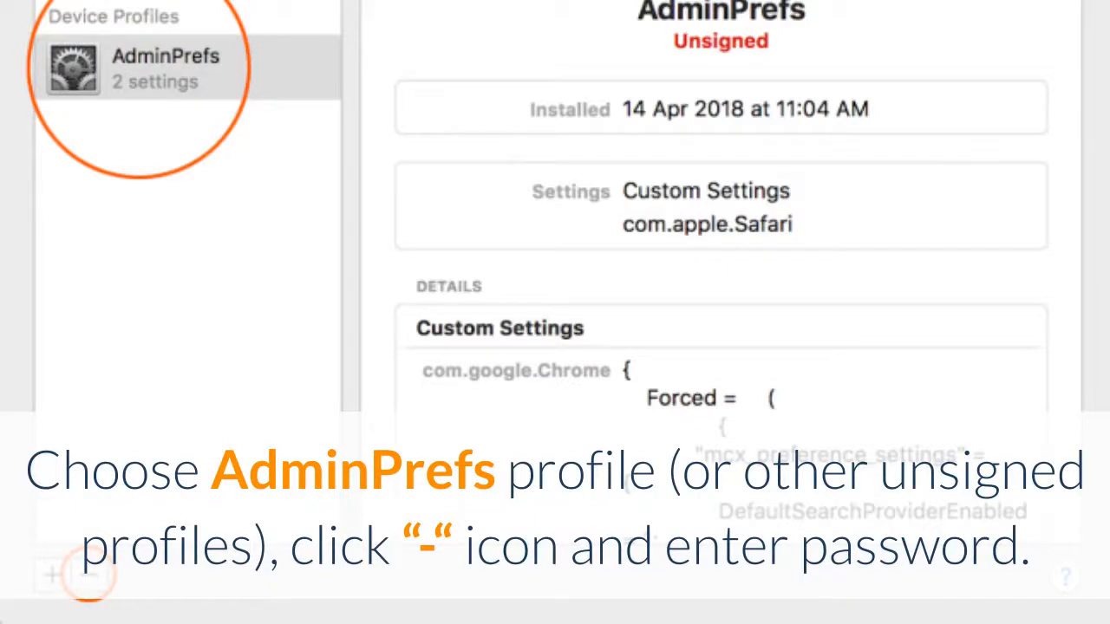
click(40, 14)
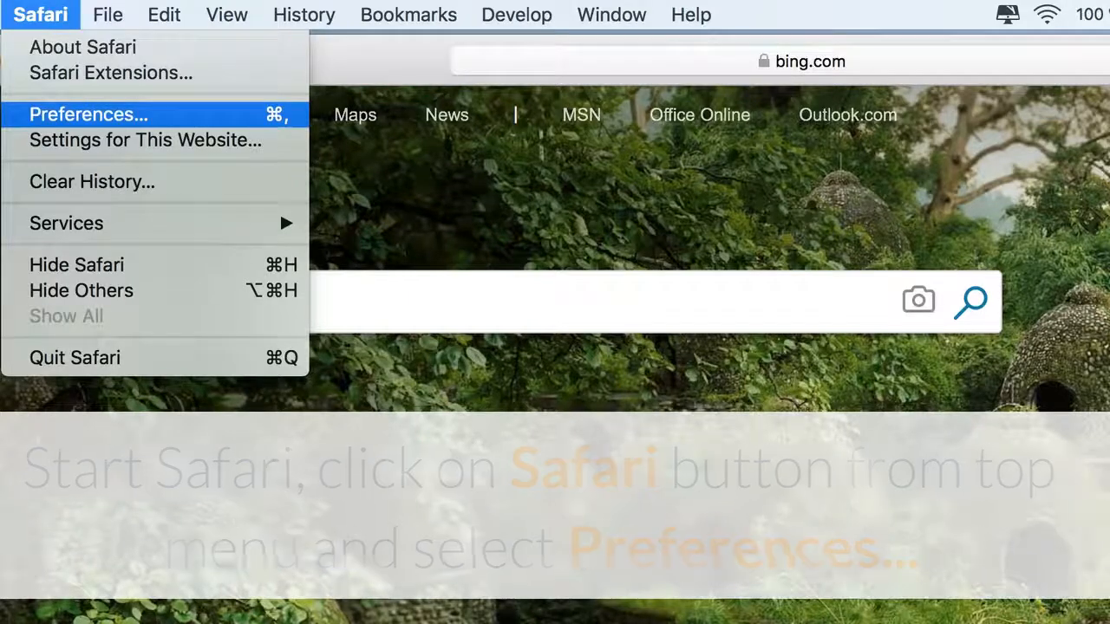
- In Safari Preferences > Extensions, uninstall the suspicious extension
click(87, 115)
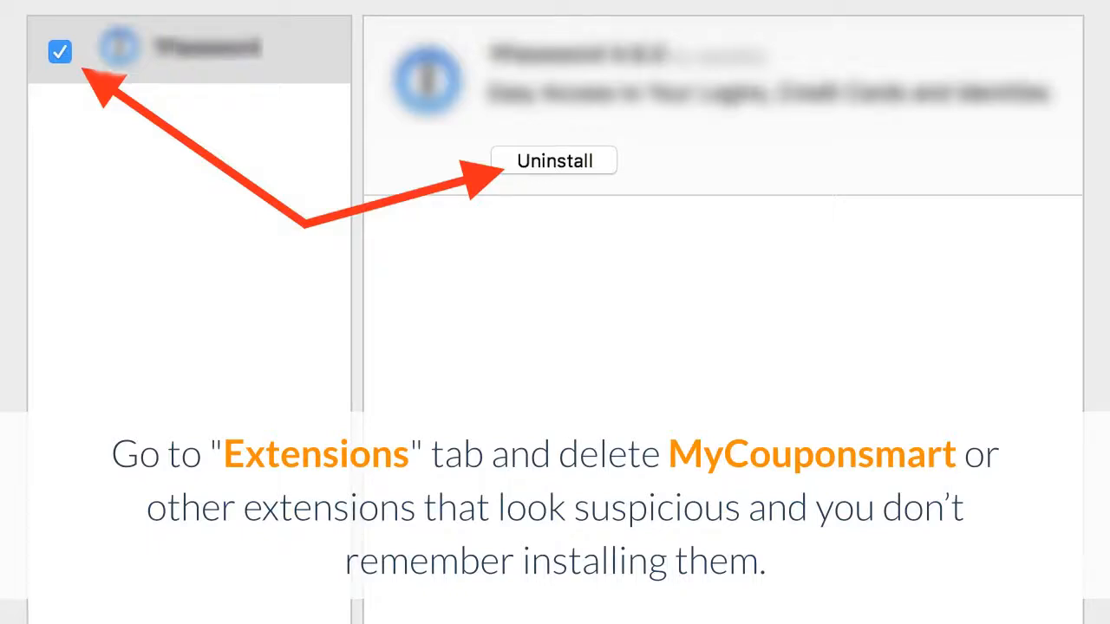
click(170, 104)
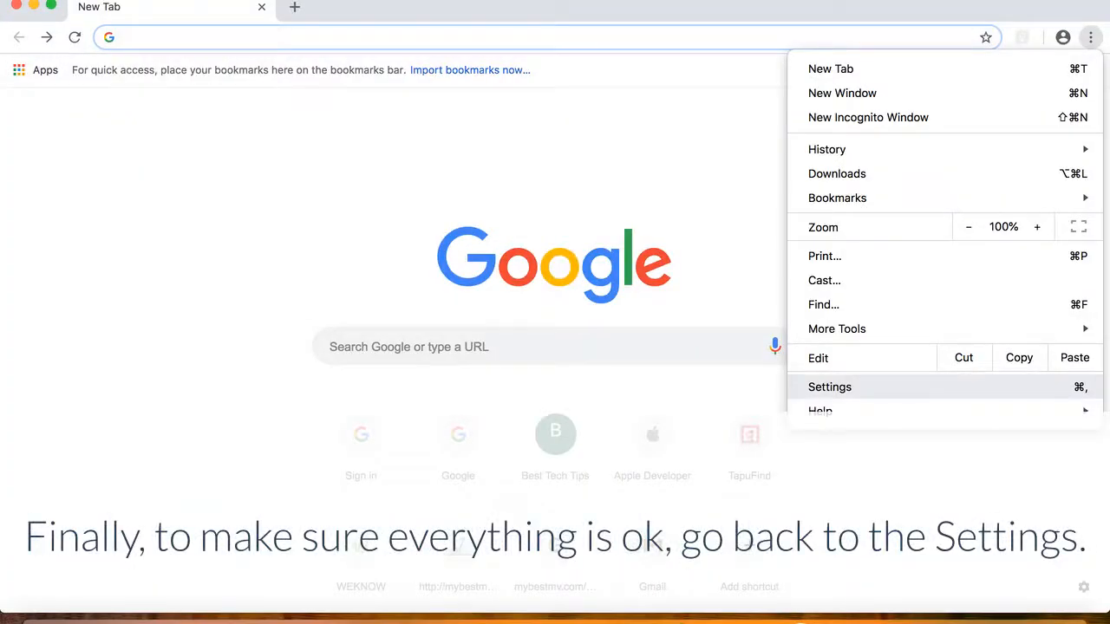
- Show Chrome Settings confirming Google as the address-bar search engine
click(829, 387)
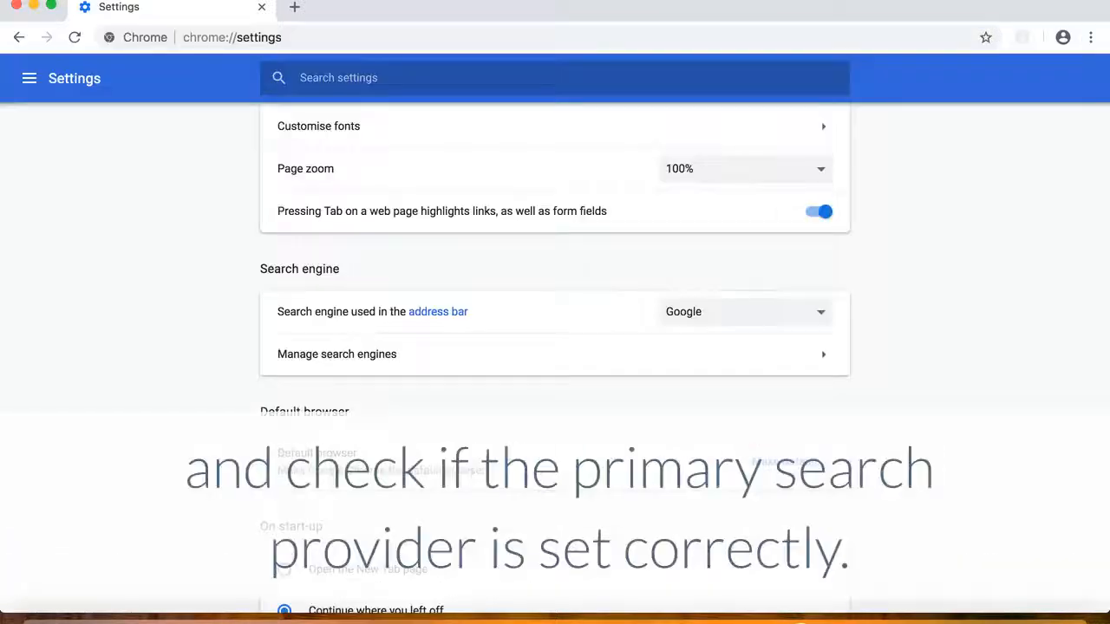